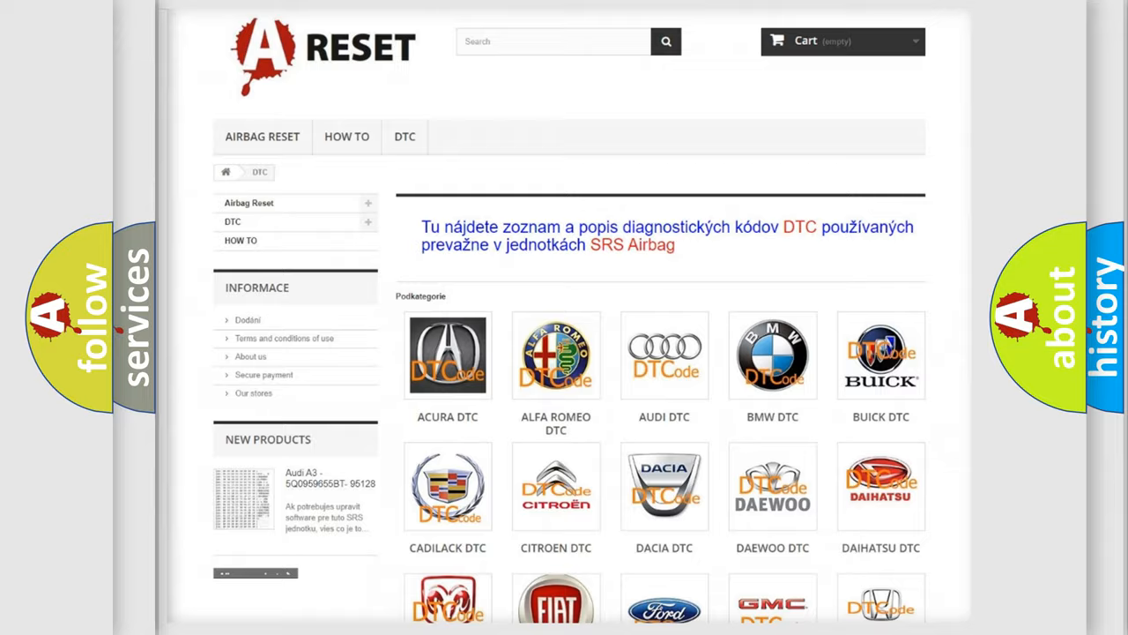
# Open the Jeep DTC category and scroll through its airbag code subcategories.
pyautogui.scroll(-3)
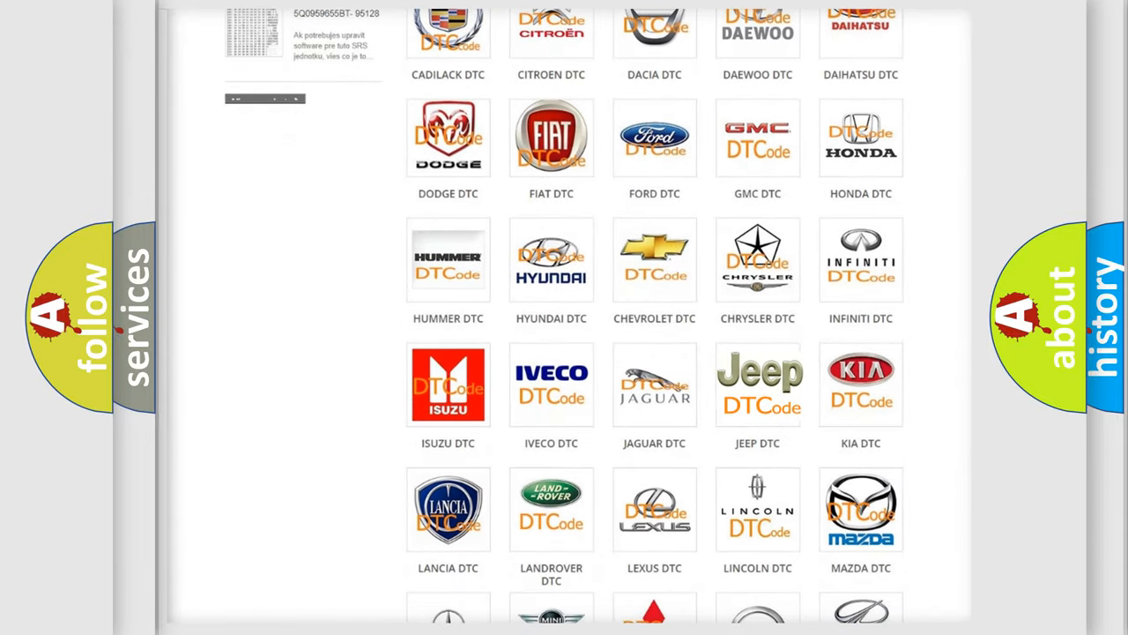
pyautogui.click(757, 383)
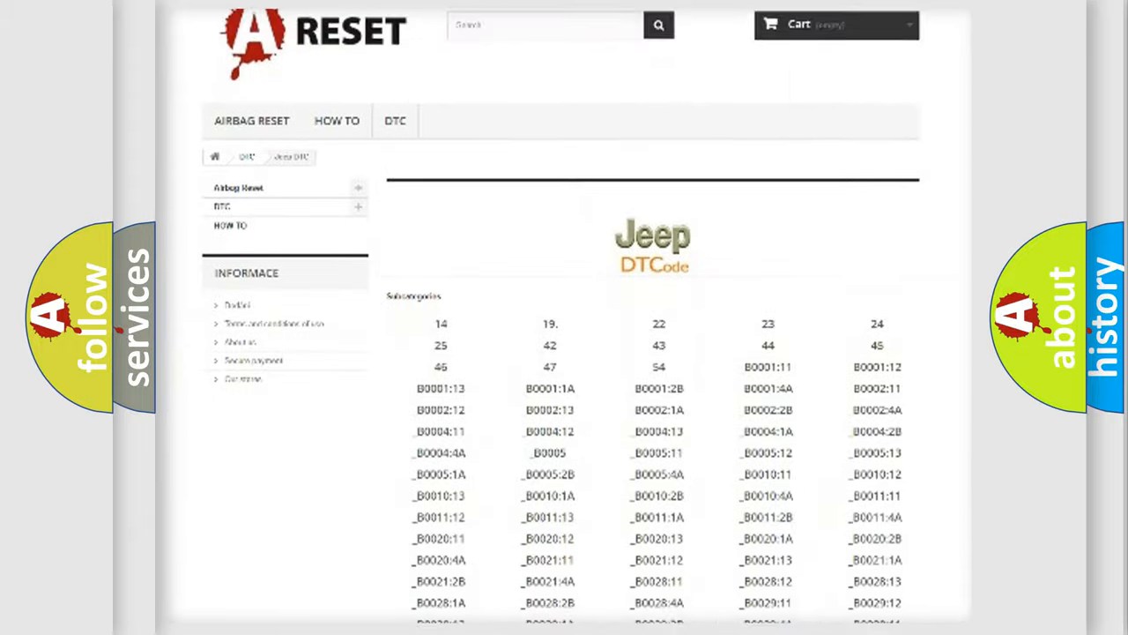
pyautogui.scroll(-3)
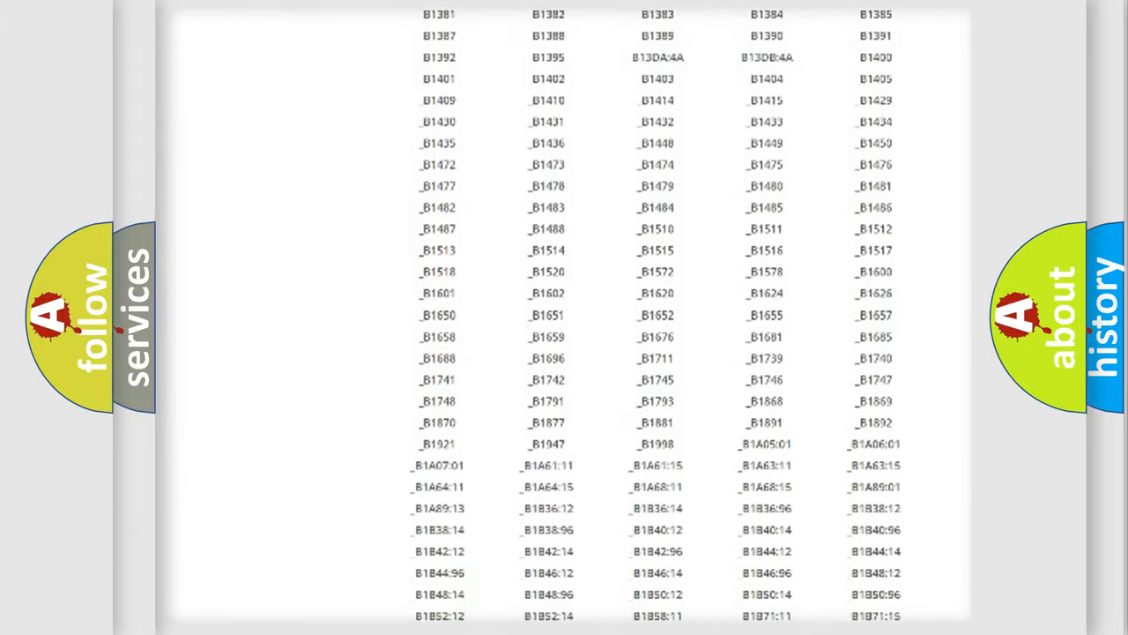